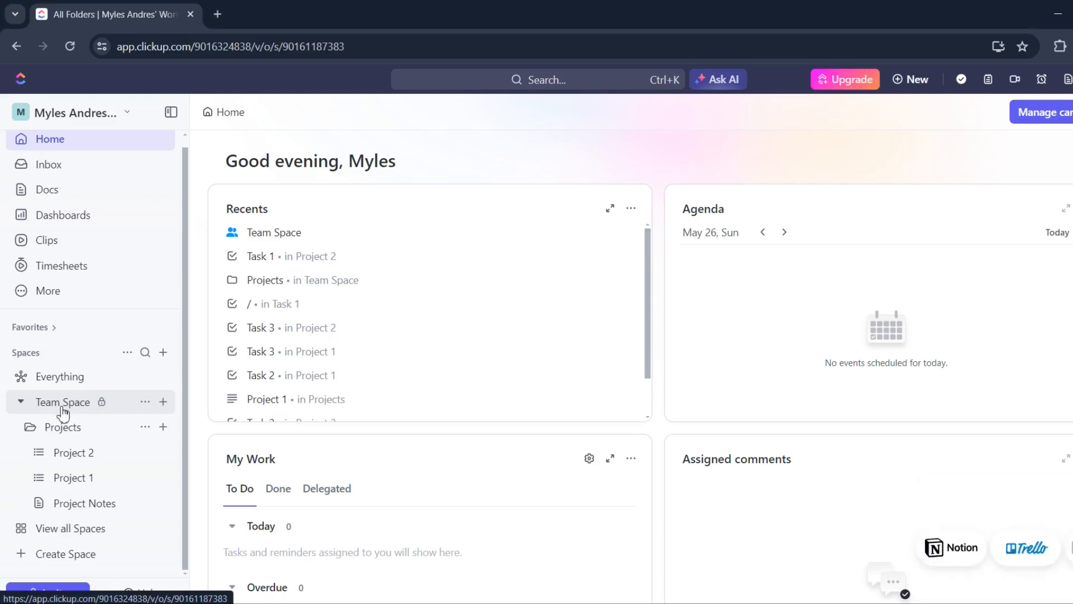
Open Team Space from the sidebar and show its space options menu.
click(62, 402)
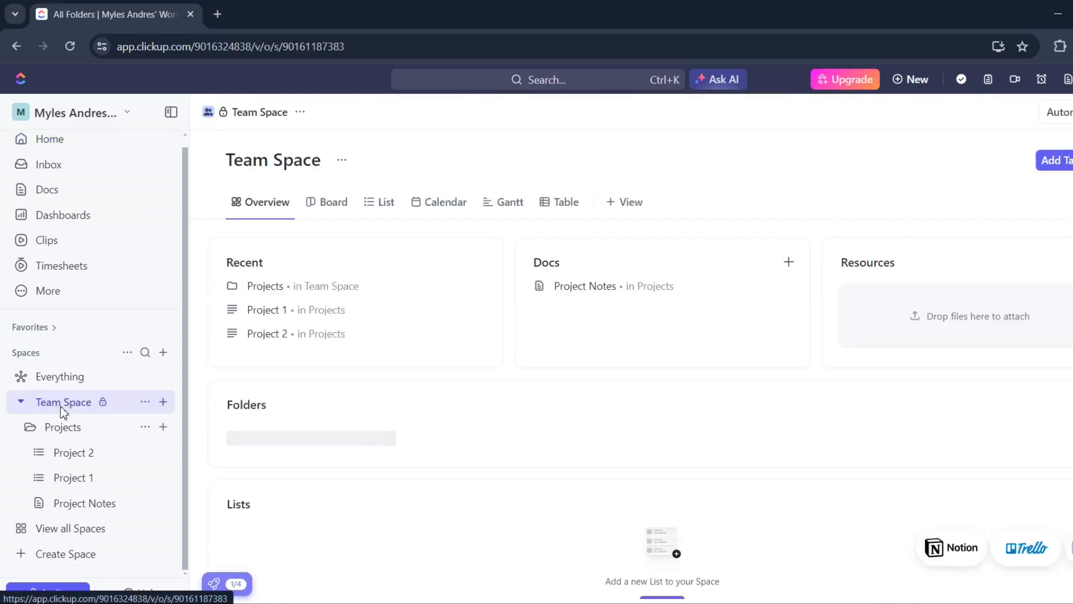
click(299, 112)
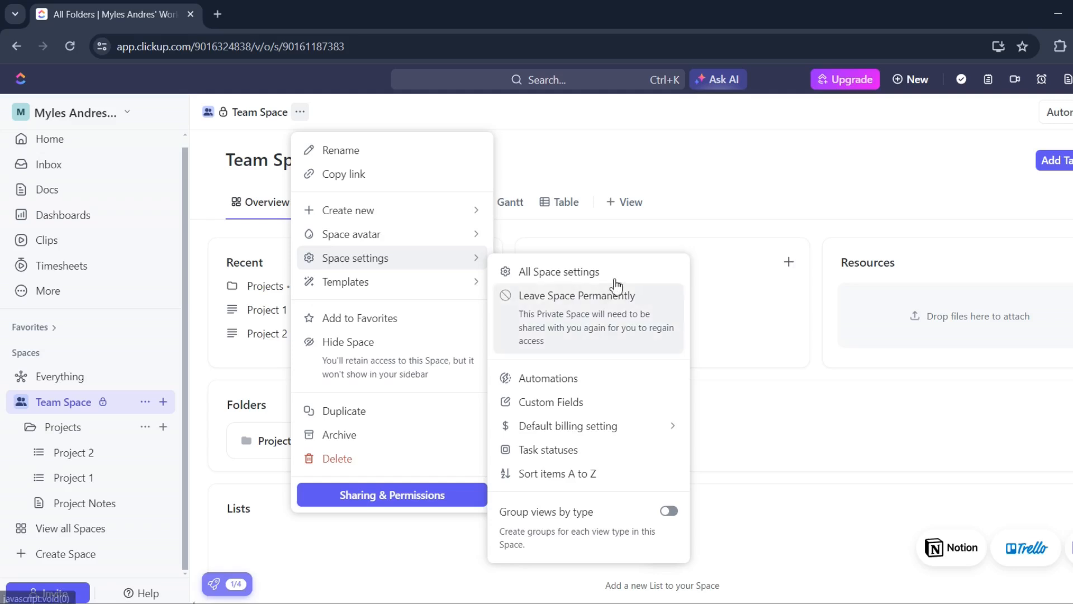
Open All Space settings and set the other workspace member as Team Space owner.
click(560, 272)
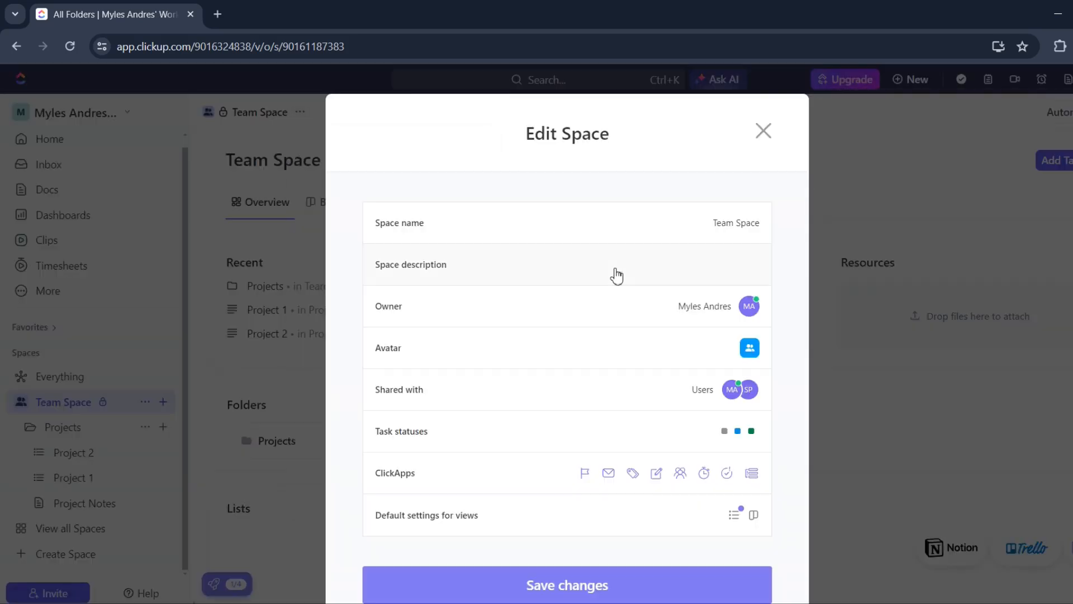
mouse_move(475, 317)
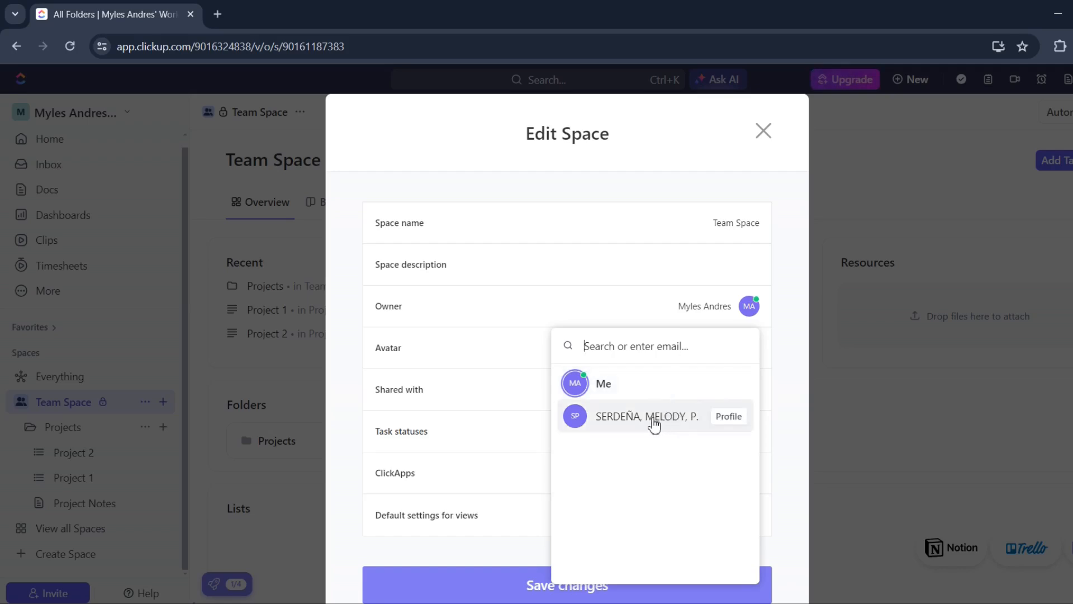
click(646, 416)
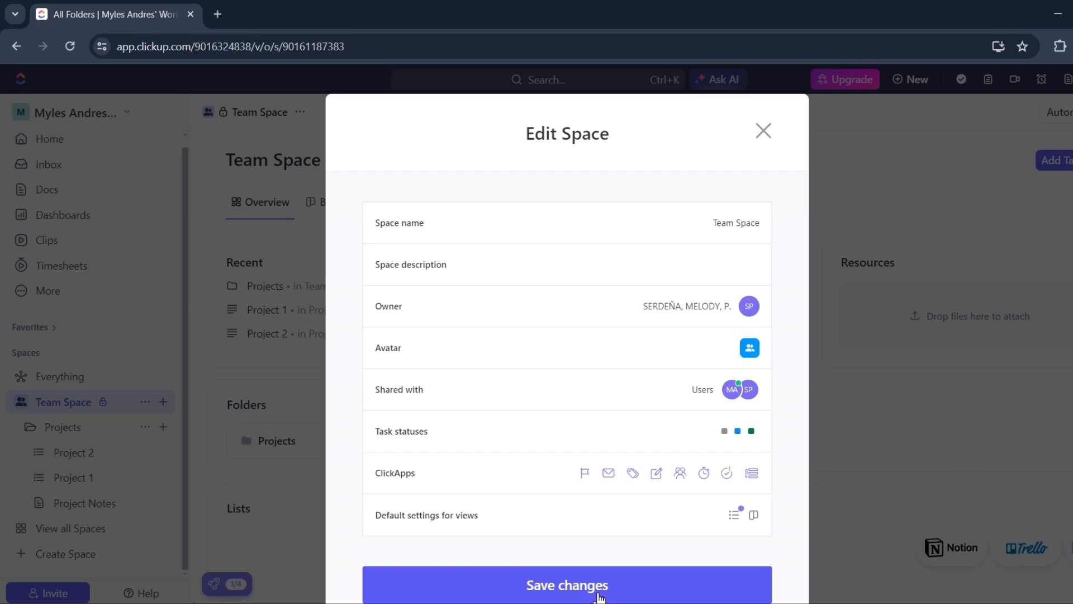
Save the Edit Space changes to confirm the new Team Space owner.
click(566, 585)
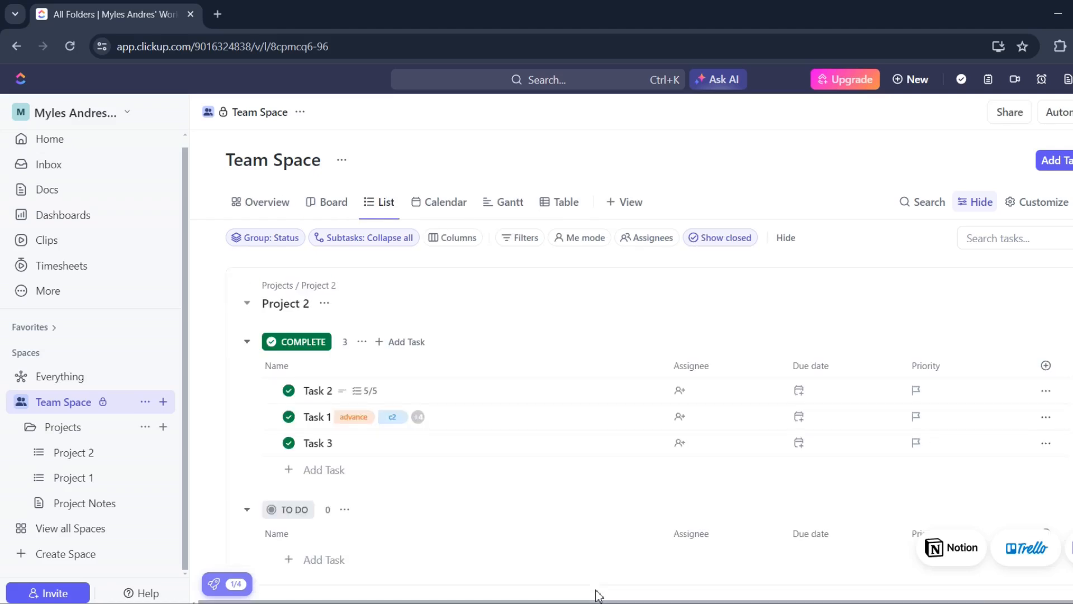
mouse_move(596, 285)
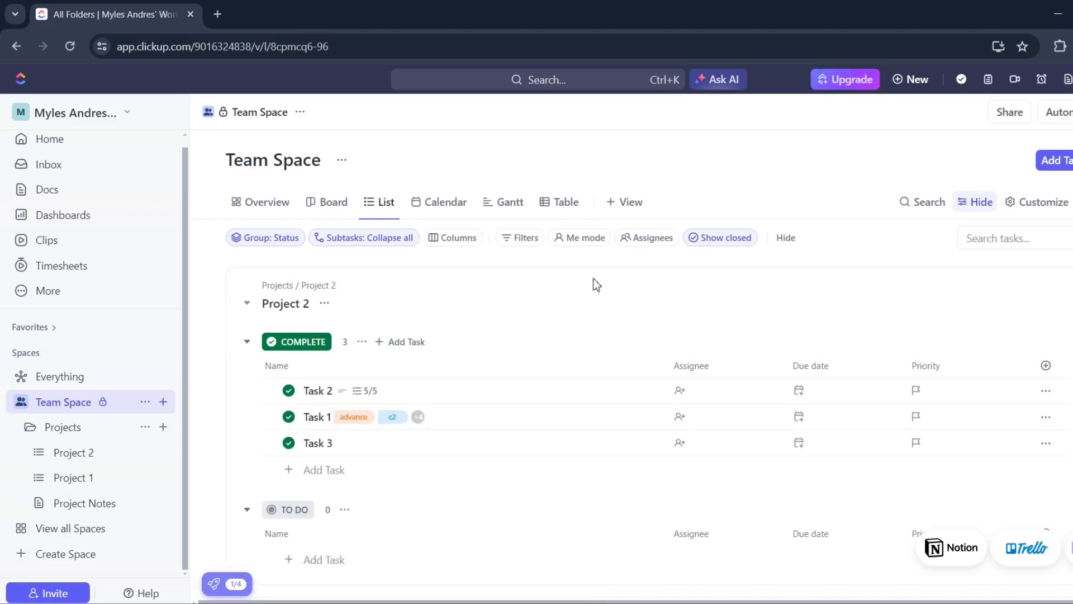